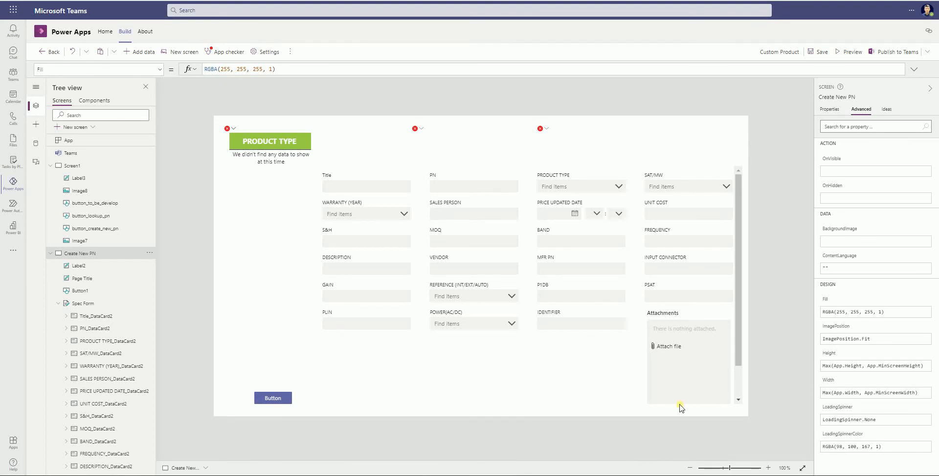
mouse_move(588, 377)
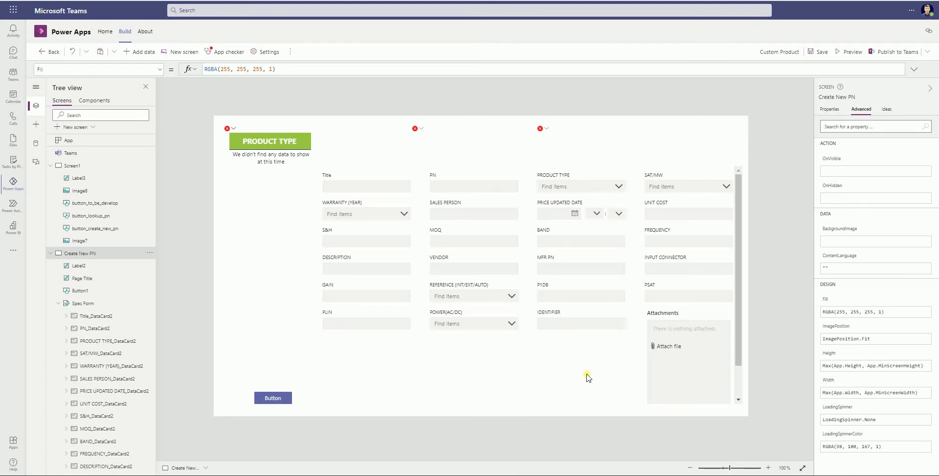
mouse_move(508, 304)
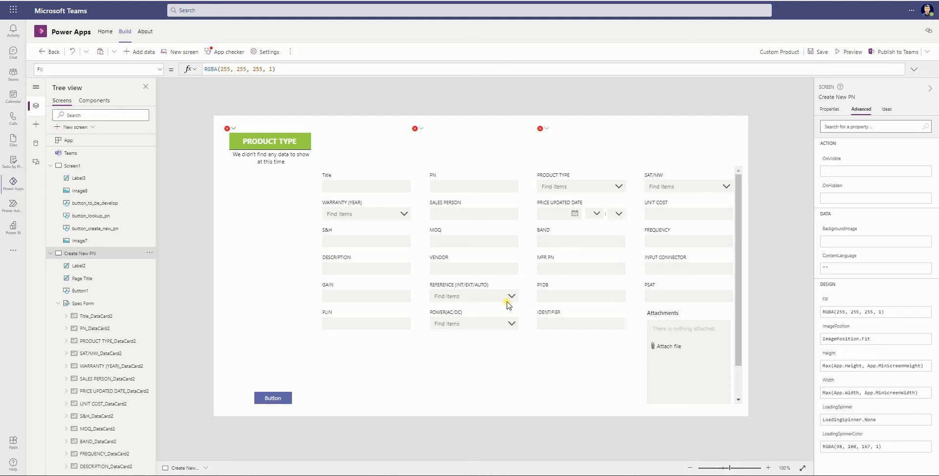
mouse_move(537, 334)
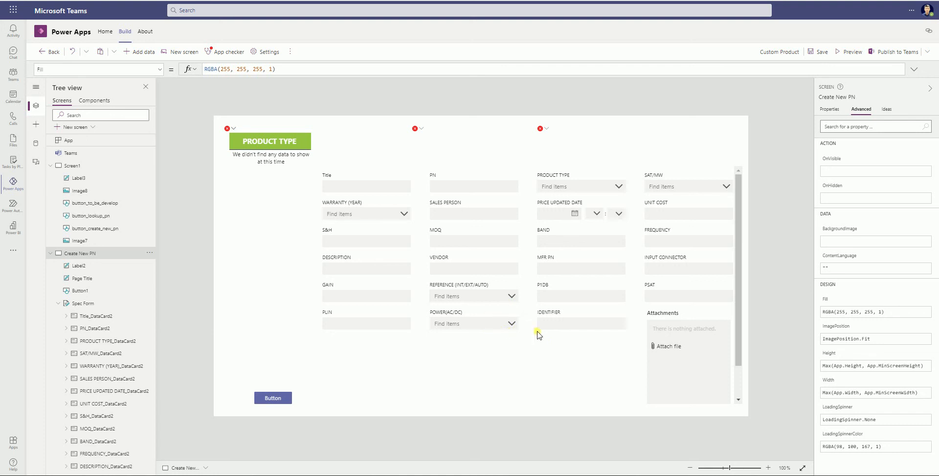
mouse_move(551, 359)
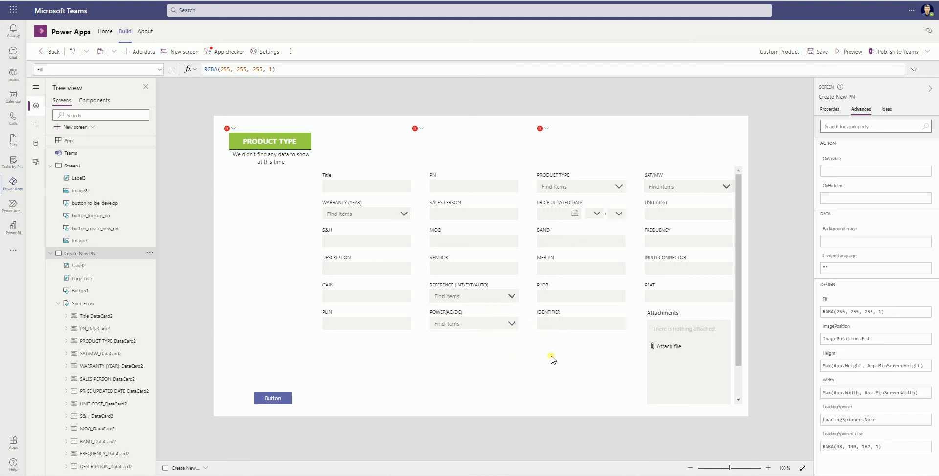
mouse_move(496, 331)
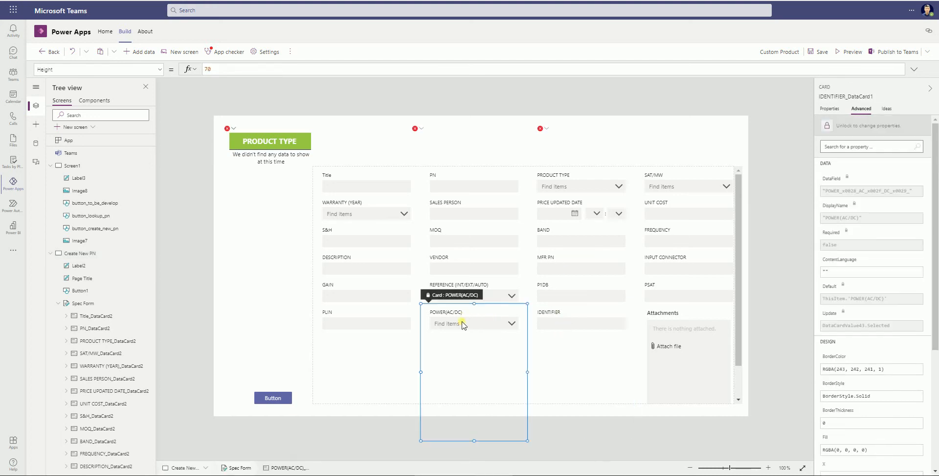
- Select the POWER(AC/DC) combo box and unlock its card for editing
left_click(464, 324)
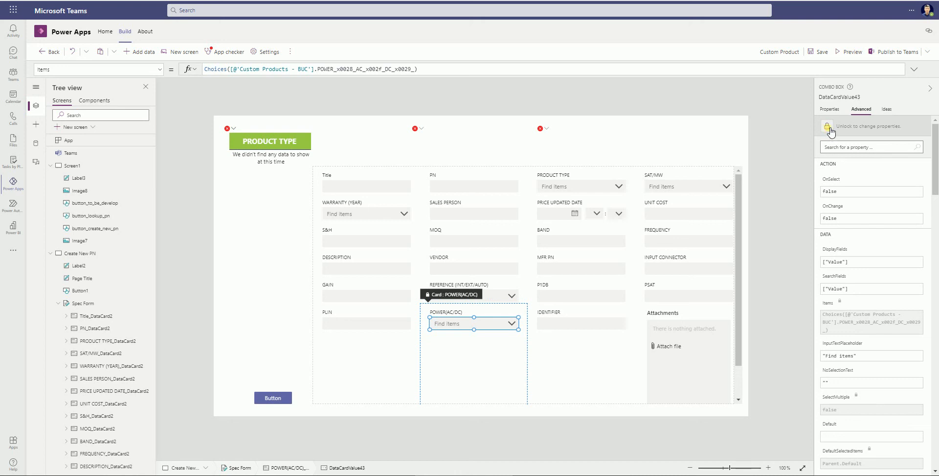
left_click(830, 126)
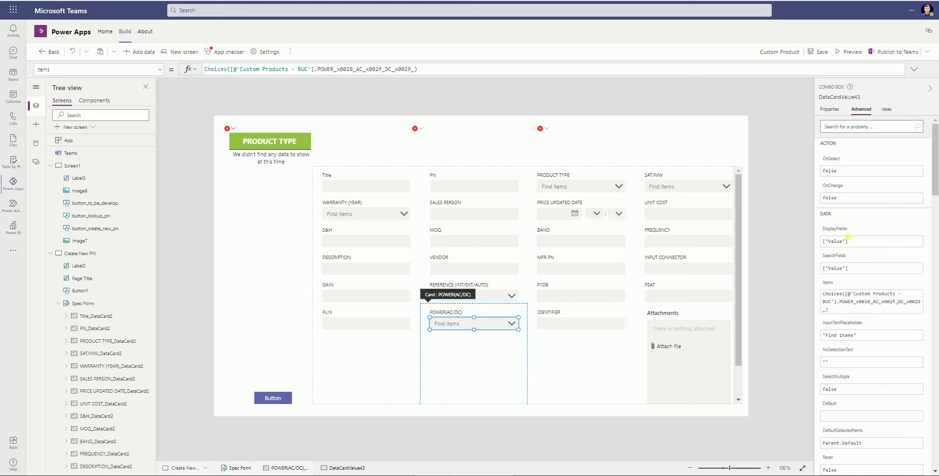
mouse_move(875, 393)
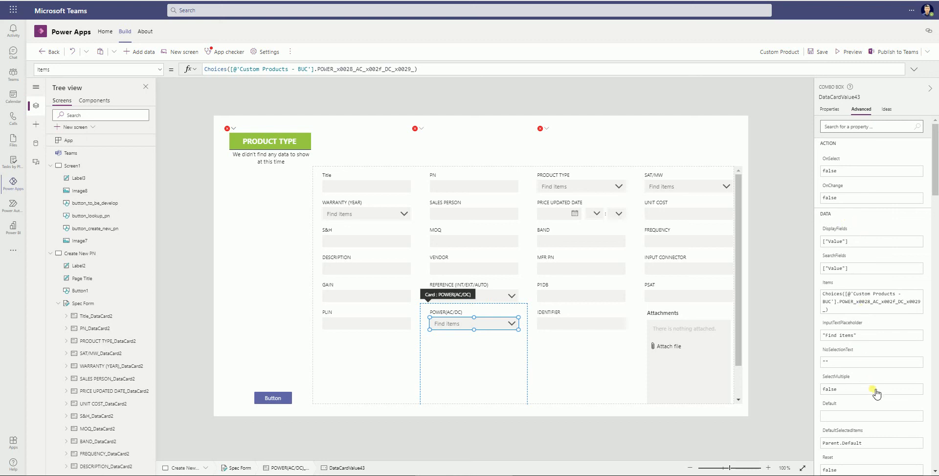
mouse_move(606, 383)
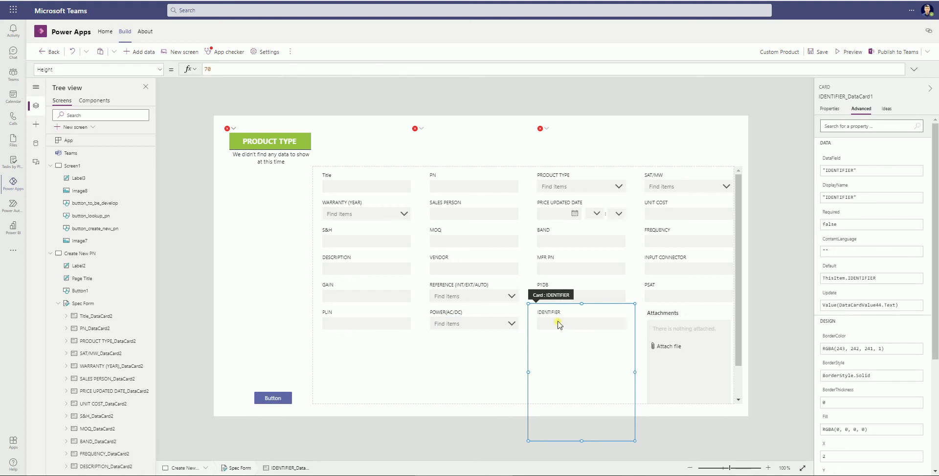
- Select DataCardValue44 in the IDENTIFIER card and remove its Parent.Default default formula
left_click(563, 323)
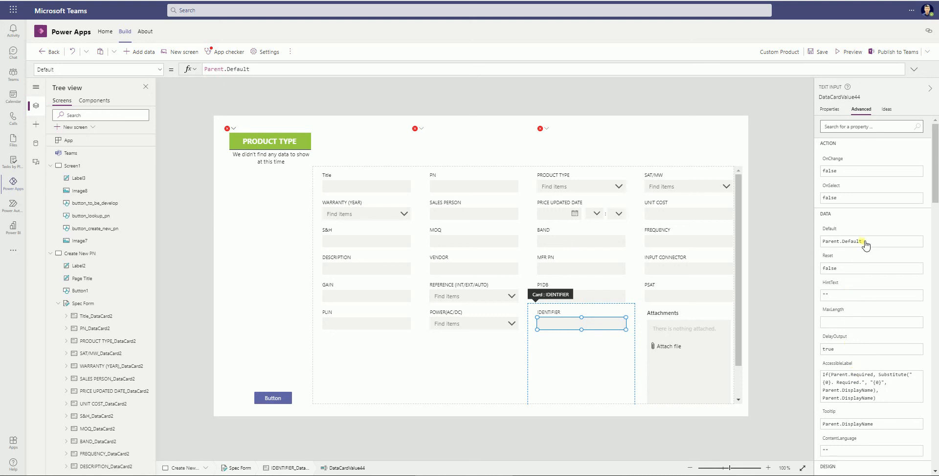
double_click(851, 241)
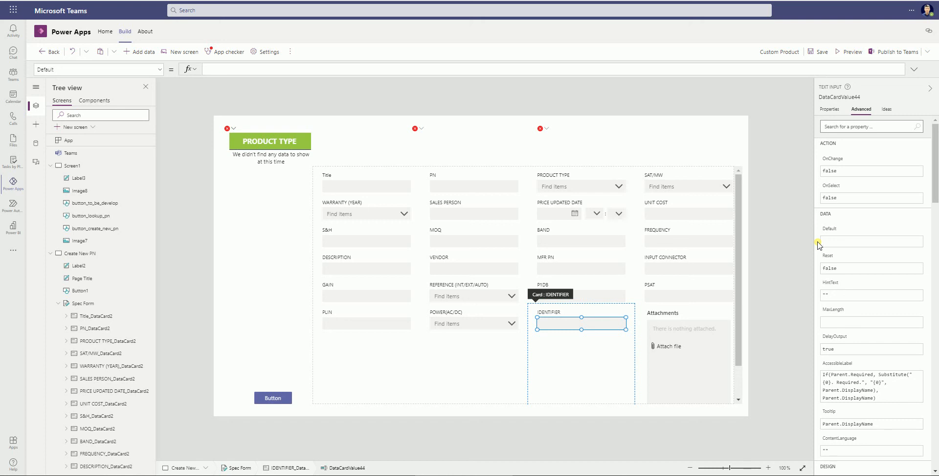
- Enter Text(Now(),"yyyymmddhhmmss") as the IDENTIFIER text box's Default formula
type("T")
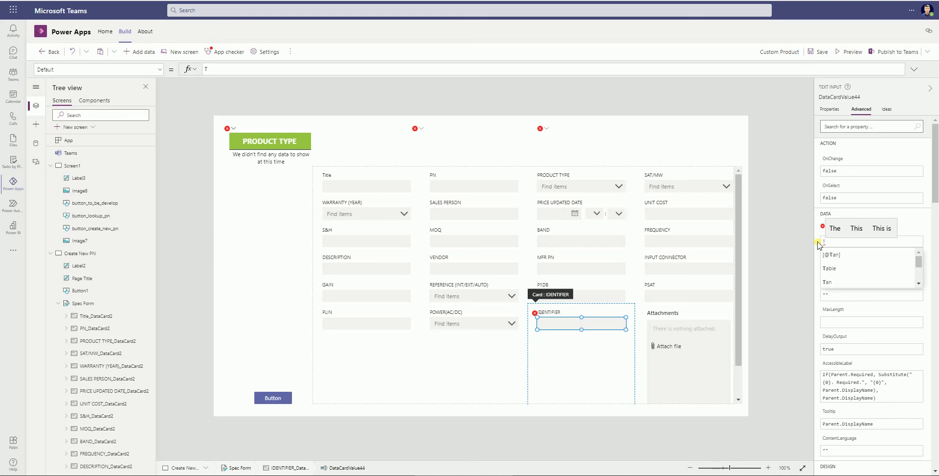
type("EXT")
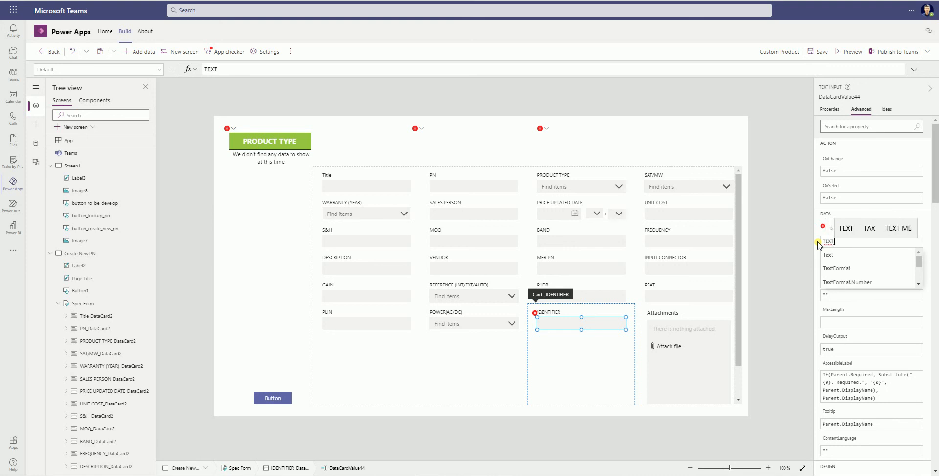
type("Text(")
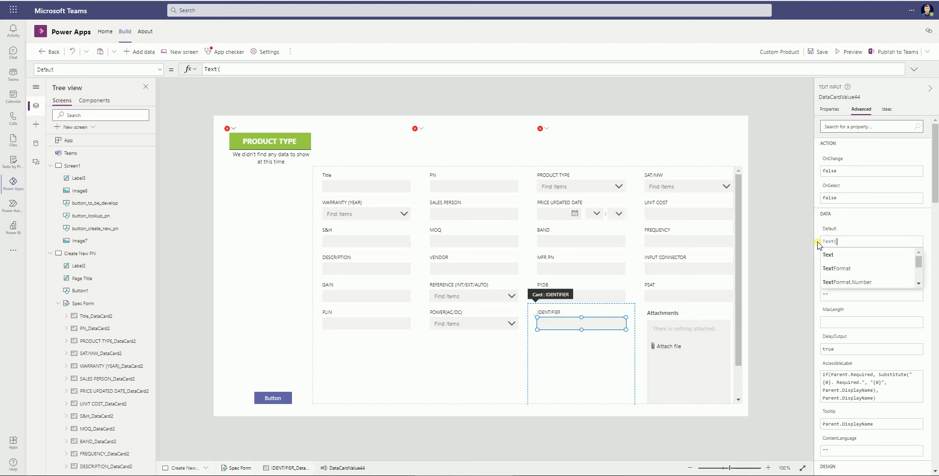
type("NOW")
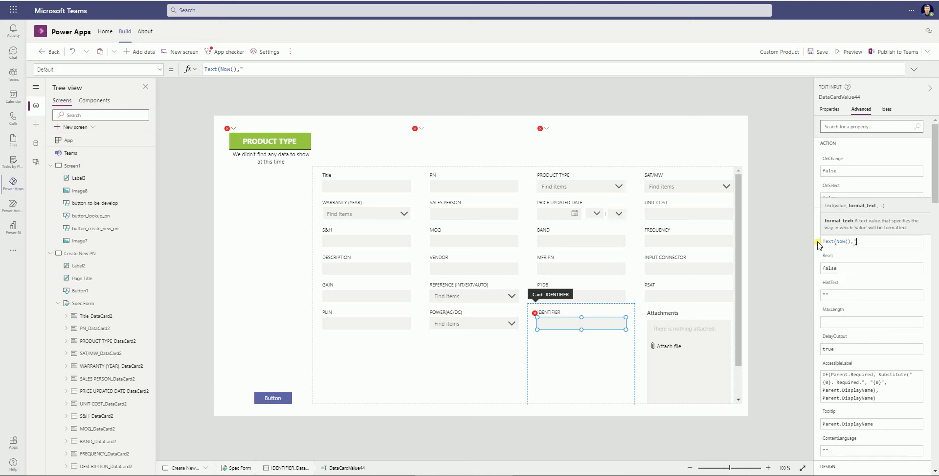
type("yy")
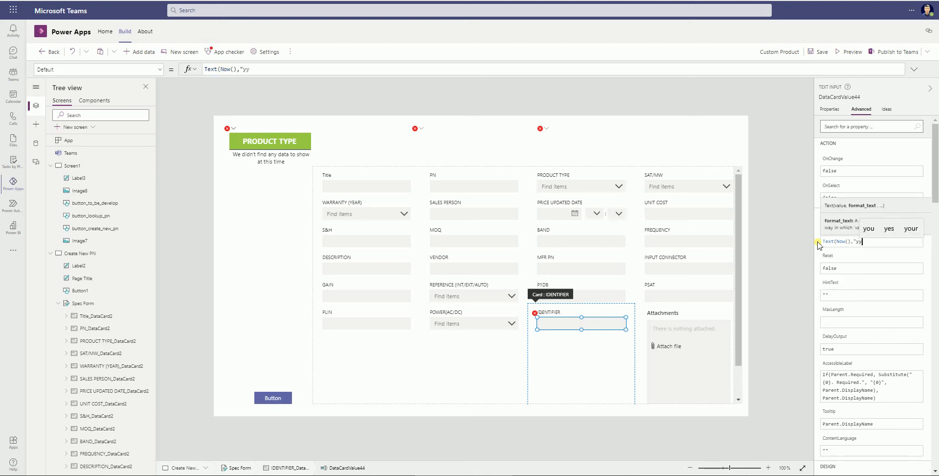
type("yymm")
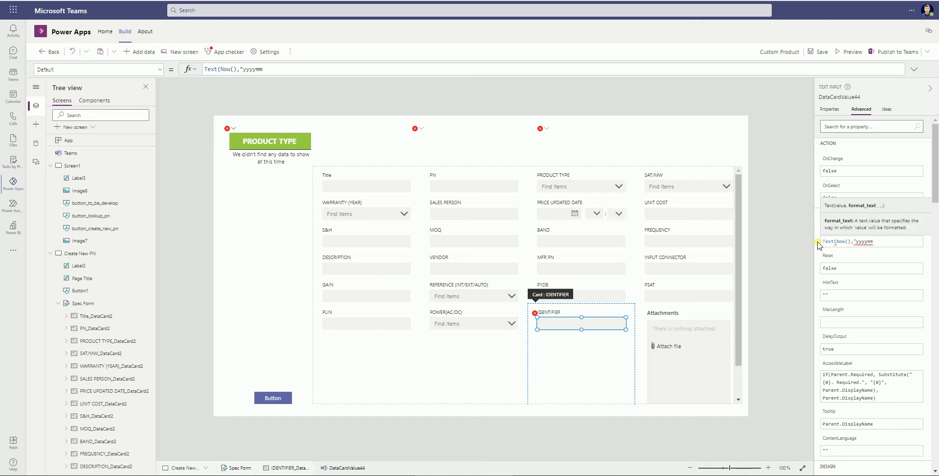
type("ddhhmmss")
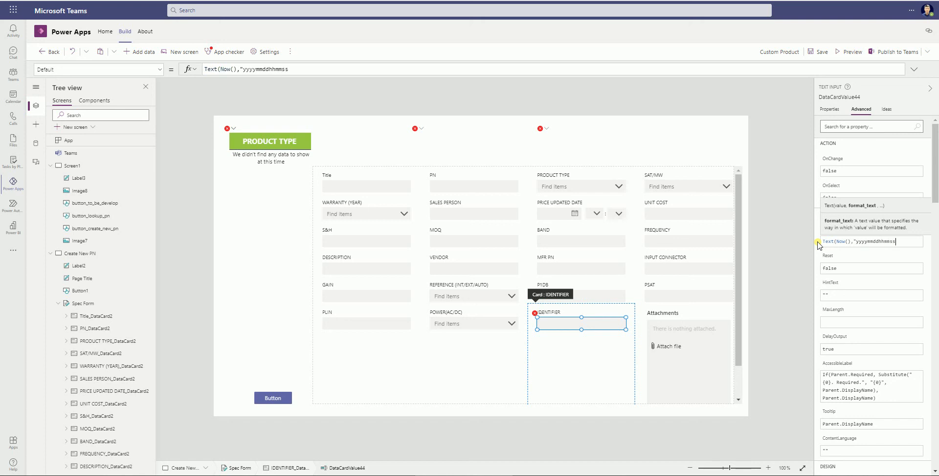
type("\"")
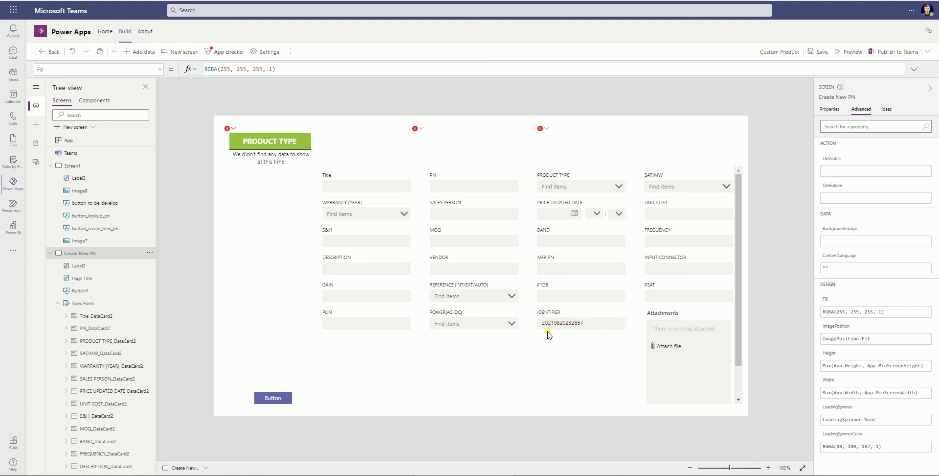
mouse_move(563, 335)
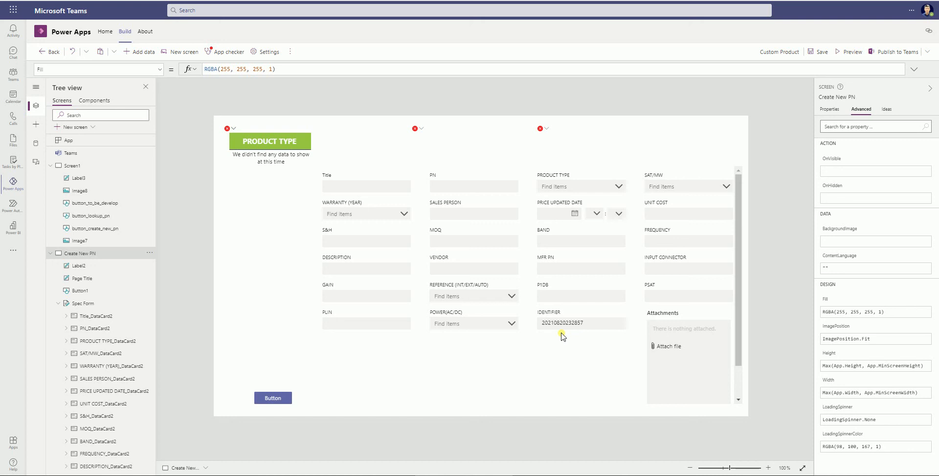
mouse_move(563, 334)
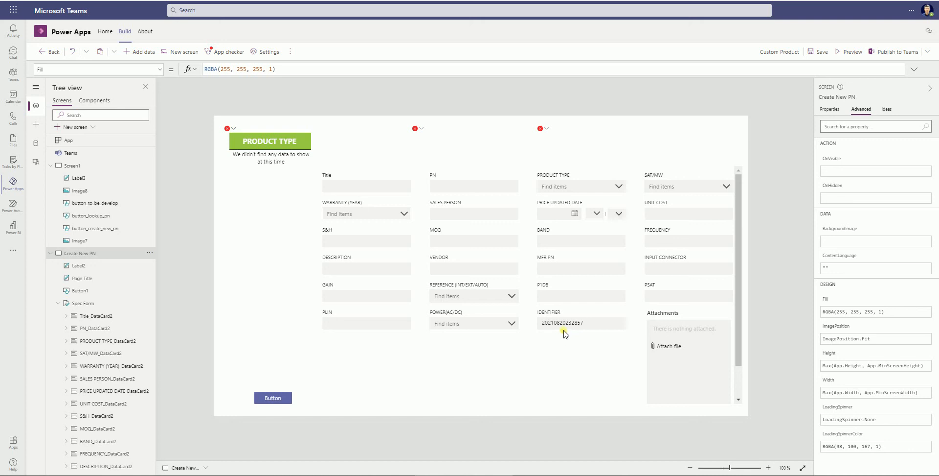
mouse_move(541, 322)
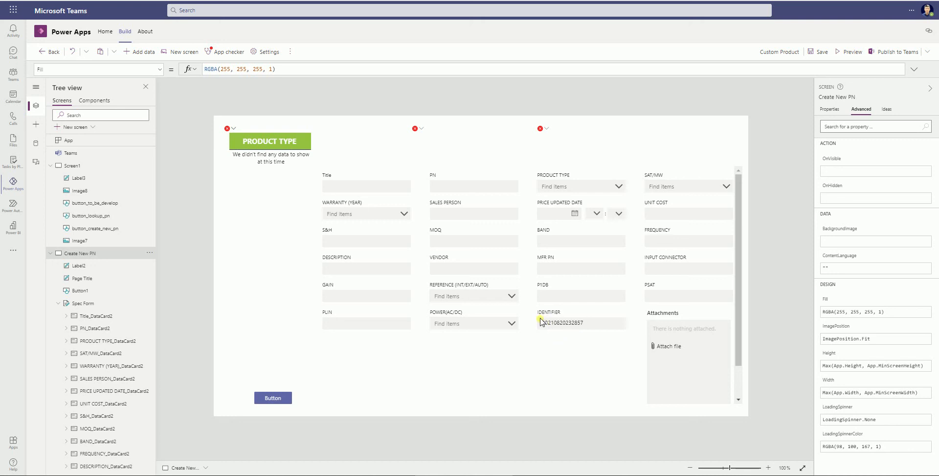
mouse_move(542, 320)
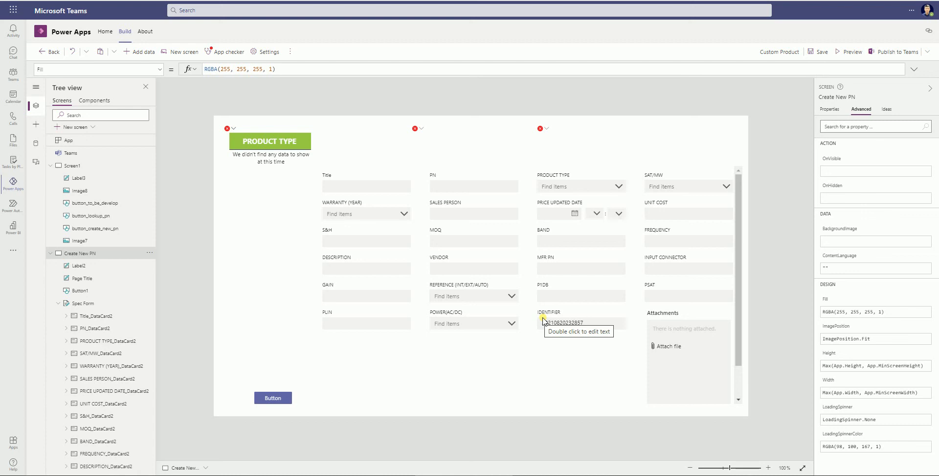
mouse_move(506, 370)
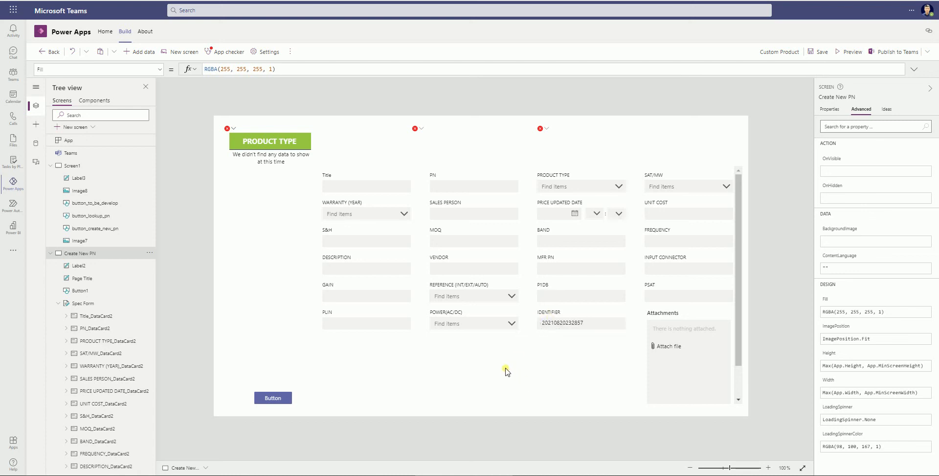